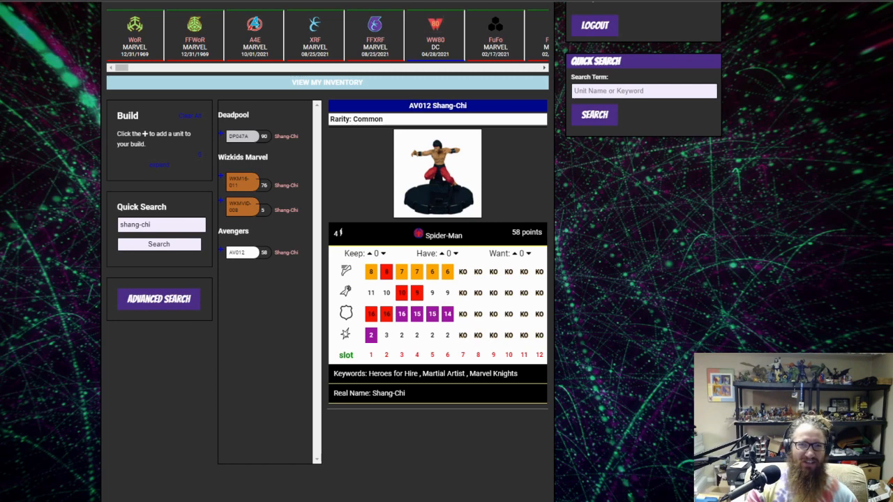
pyautogui.moveTo(243, 187)
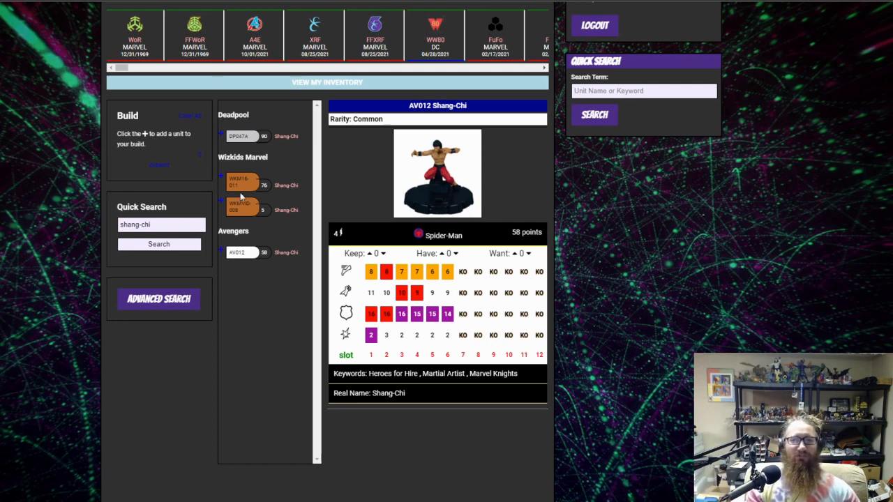
pyautogui.moveTo(211, 396)
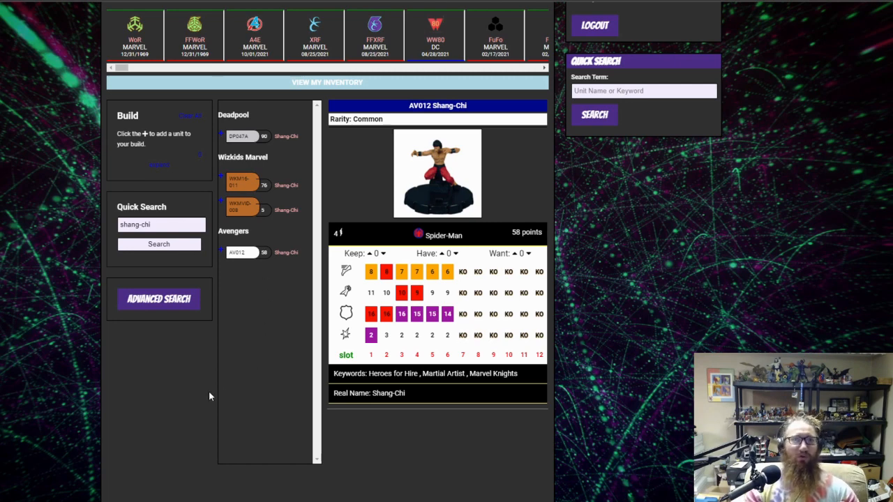
pyautogui.moveTo(200, 402)
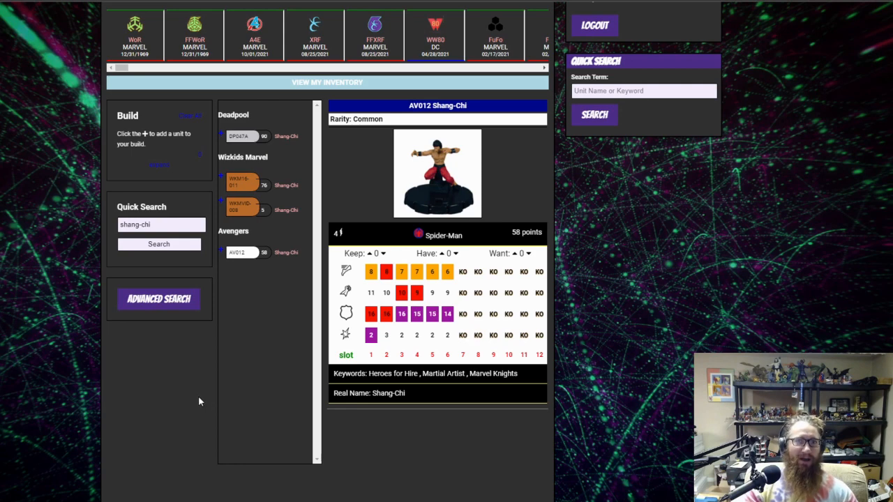
pyautogui.moveTo(424, 252)
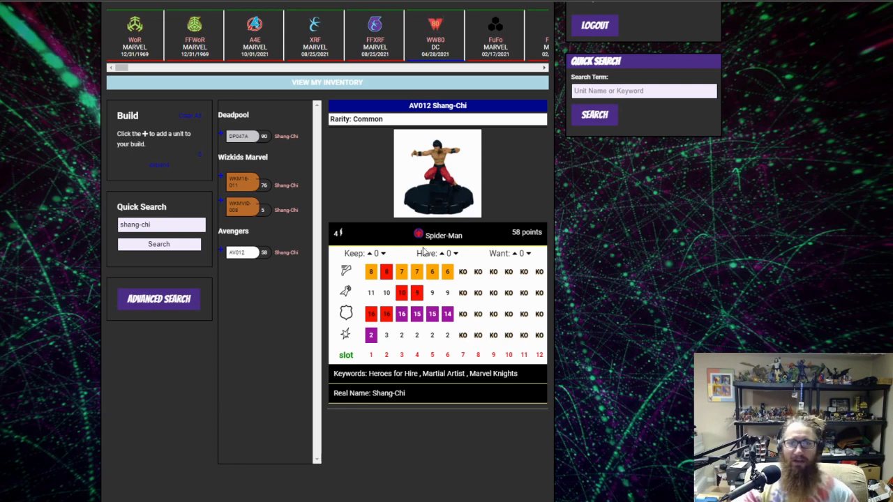
pyautogui.moveTo(305, 251)
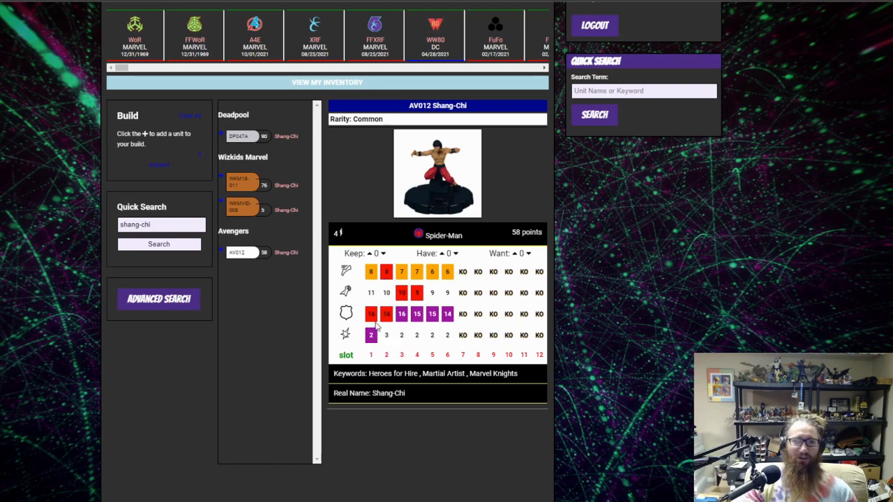
# - Switch from the AV012 common to the rare DP047A Shang-Chi unit page
pyautogui.click(438, 173)
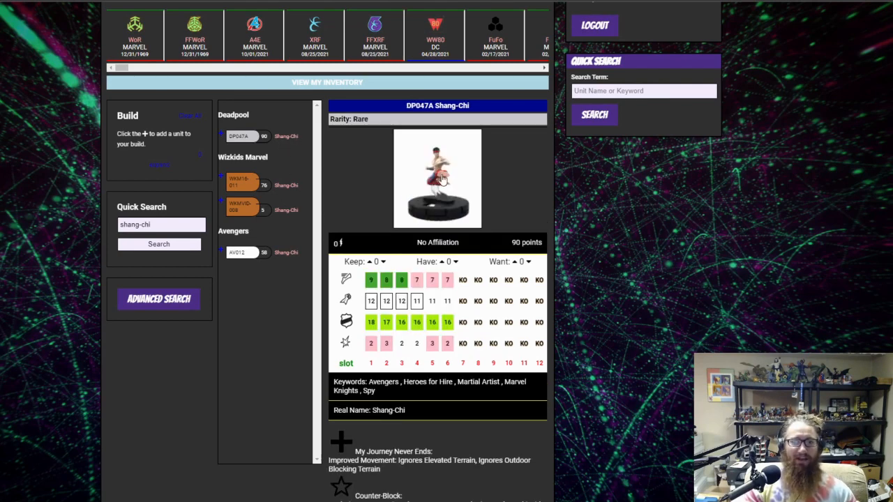
pyautogui.click(438, 179)
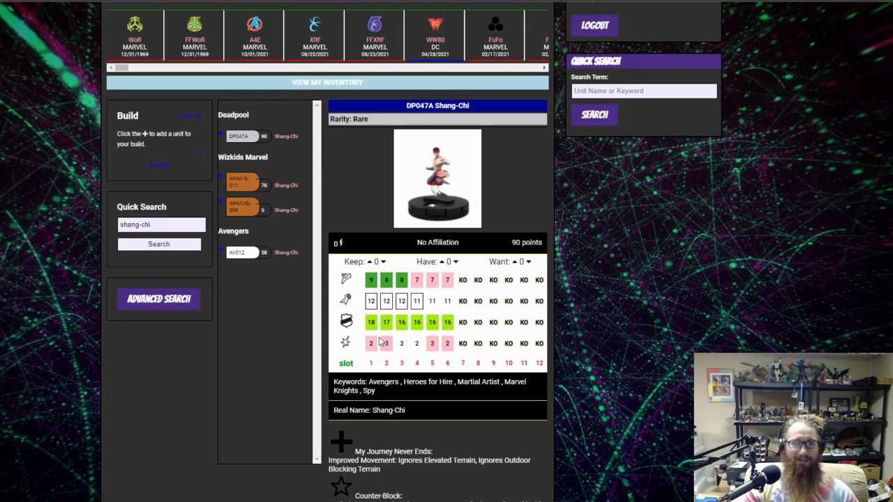
pyautogui.moveTo(371, 324)
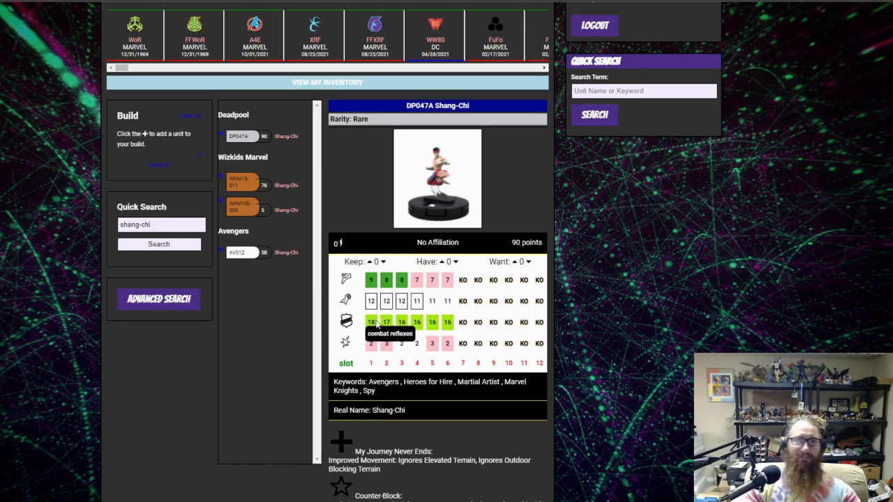
# - Load the limited edition WKM16-011 Shang-Chi unit, the 76-point version
pyautogui.click(248, 184)
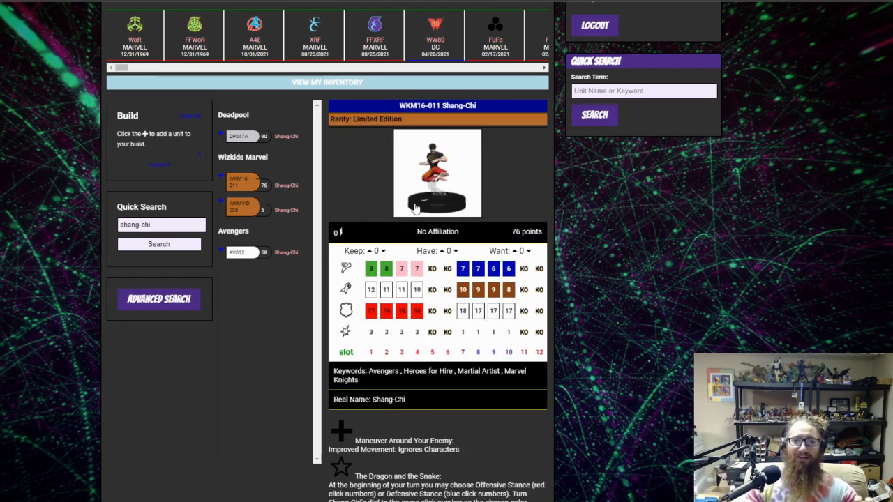
# - Read the WKM16-011 powers, then load the 5-point WKMVID-008 Shang-Chi ID card
pyautogui.scroll(-3)
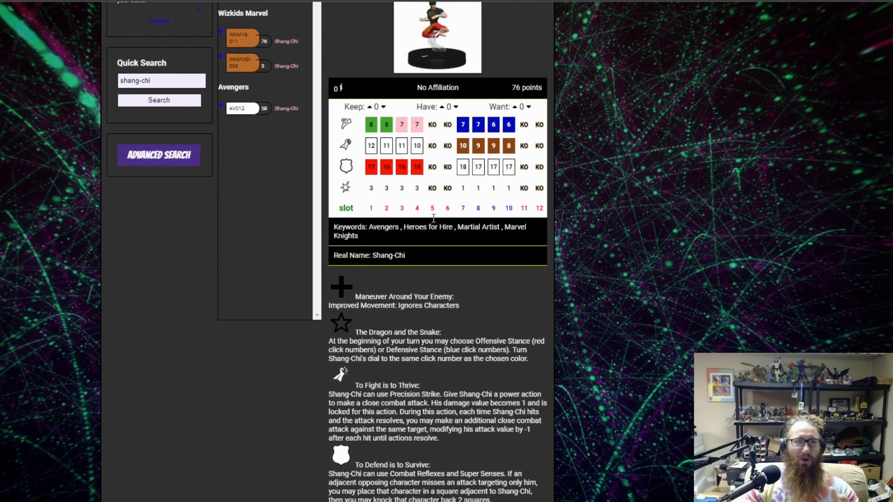
pyautogui.moveTo(355, 254)
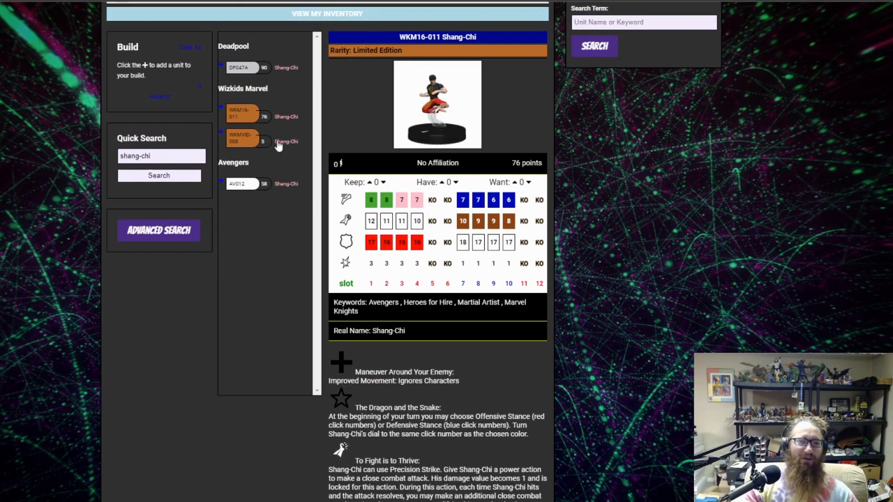
pyautogui.click(240, 141)
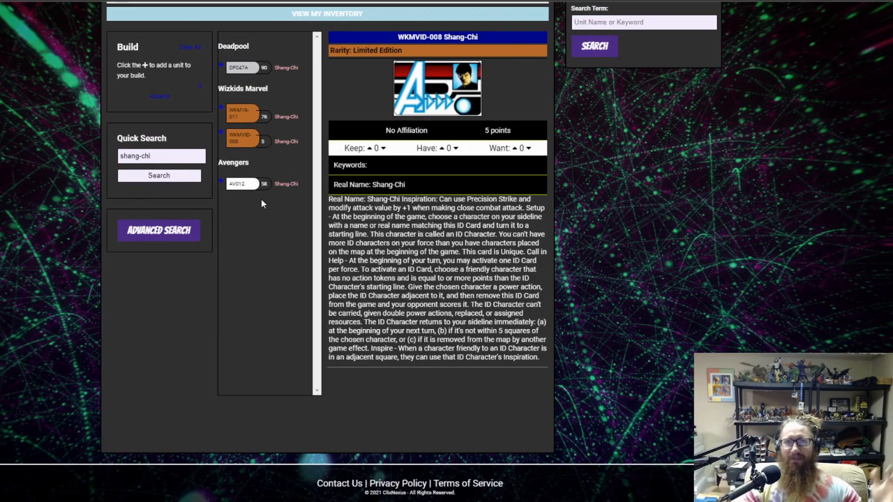